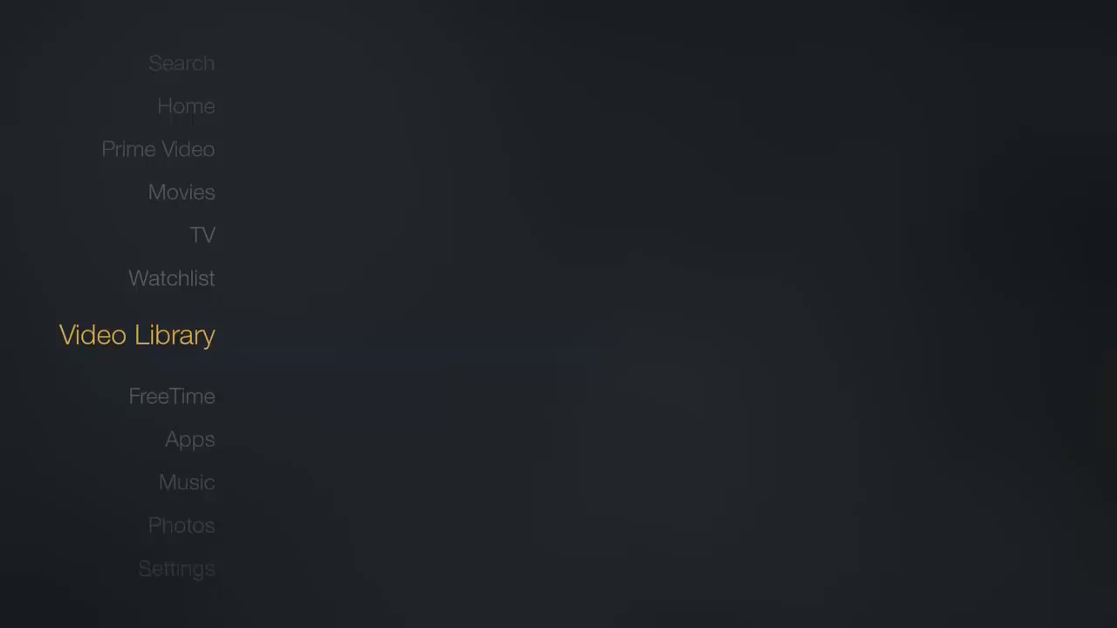
- Show the Apps library of installed apps from the Fire TV main menu
click(189, 439)
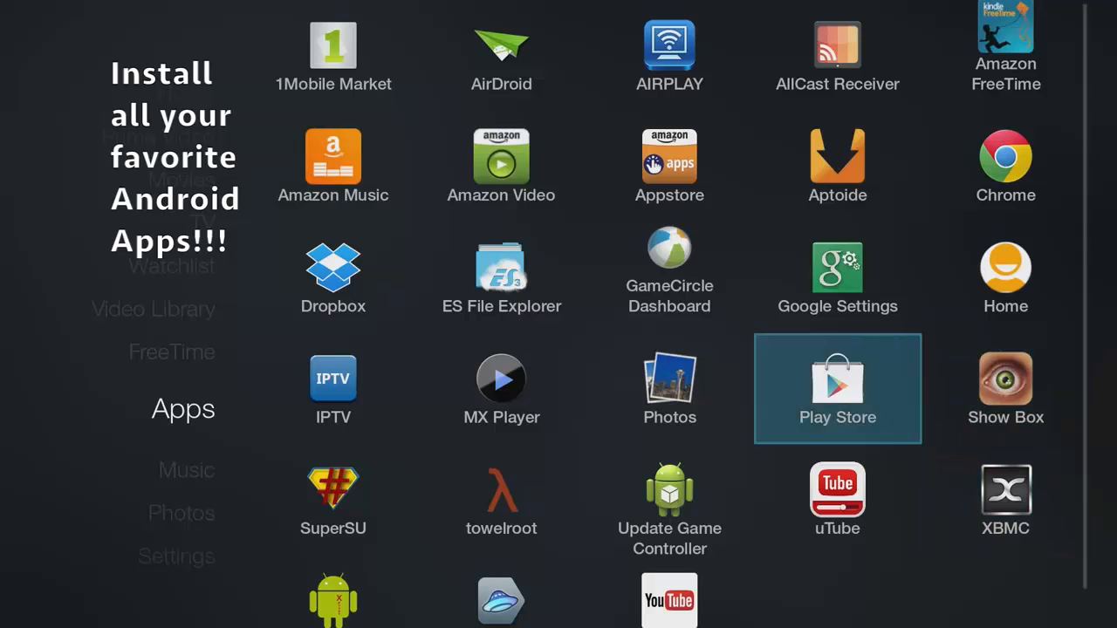
scroll(down, 3)
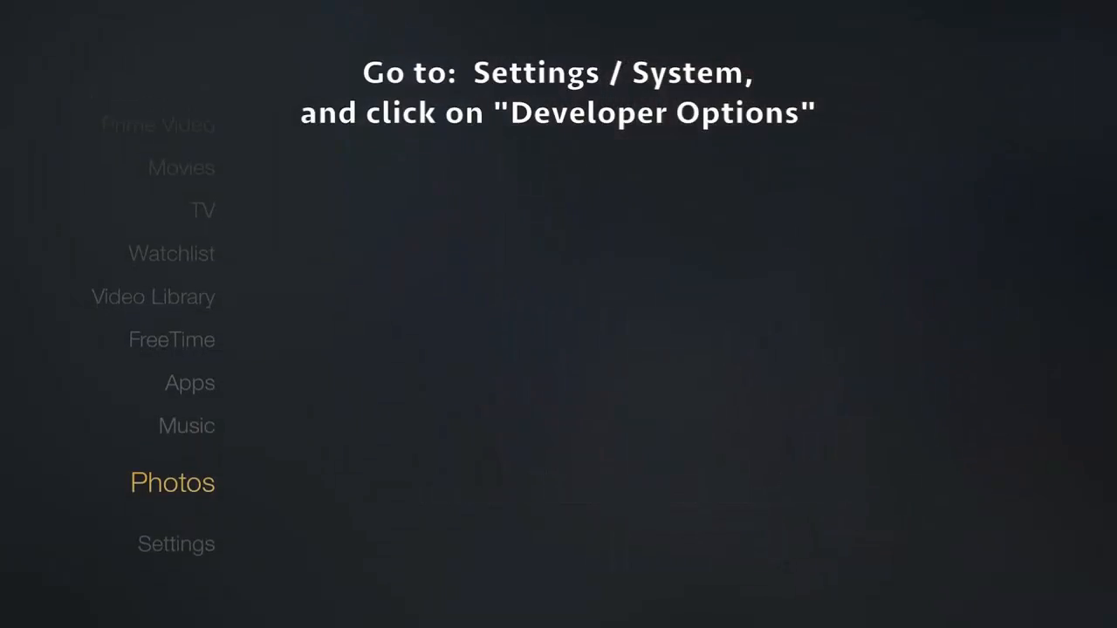
- Reach Developer Options under Settings > System to enable ADB debugging
click(175, 543)
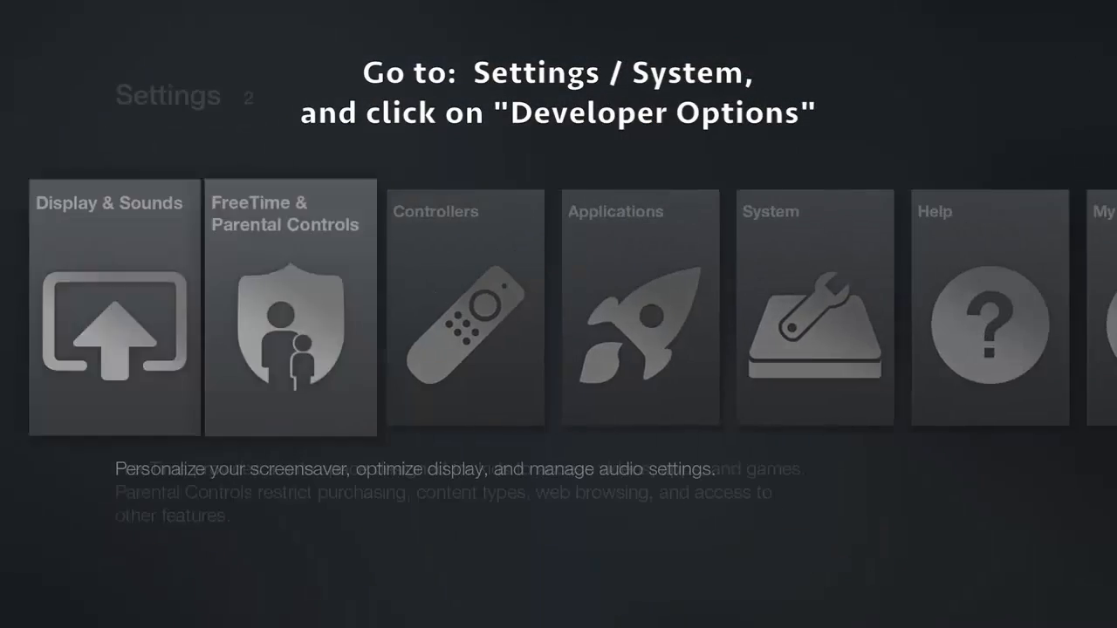
scroll(right, 3)
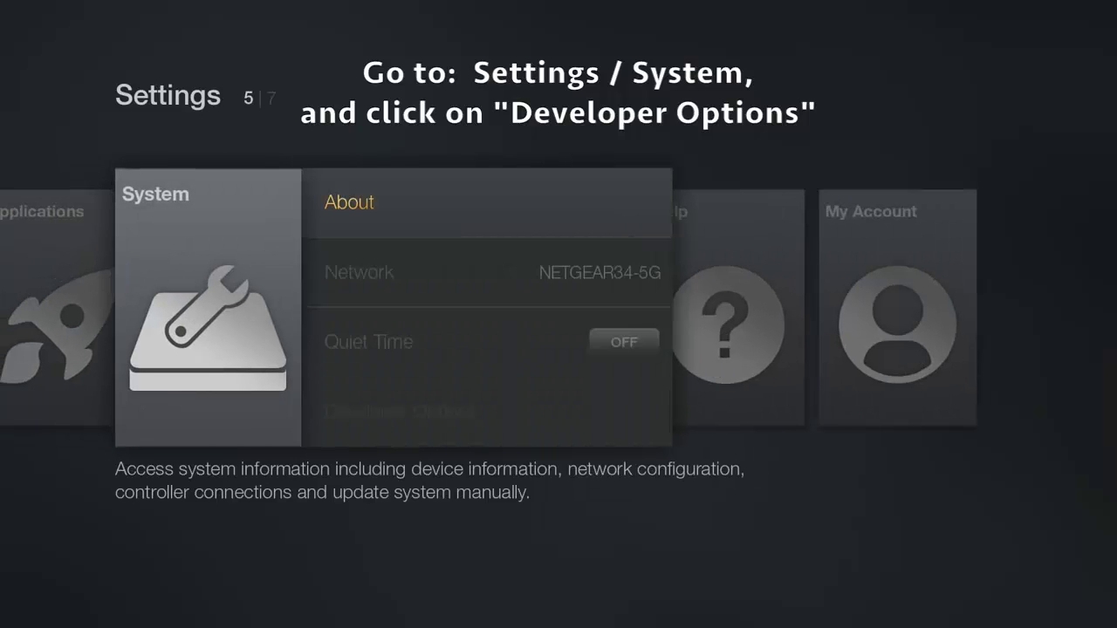
scroll(down, 3)
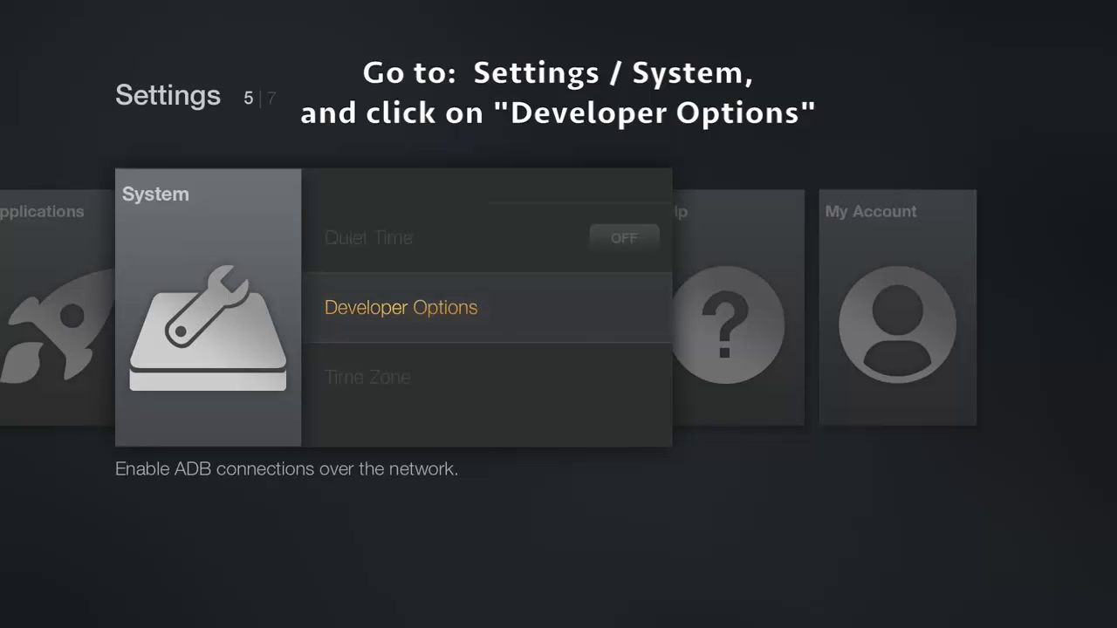
click(401, 307)
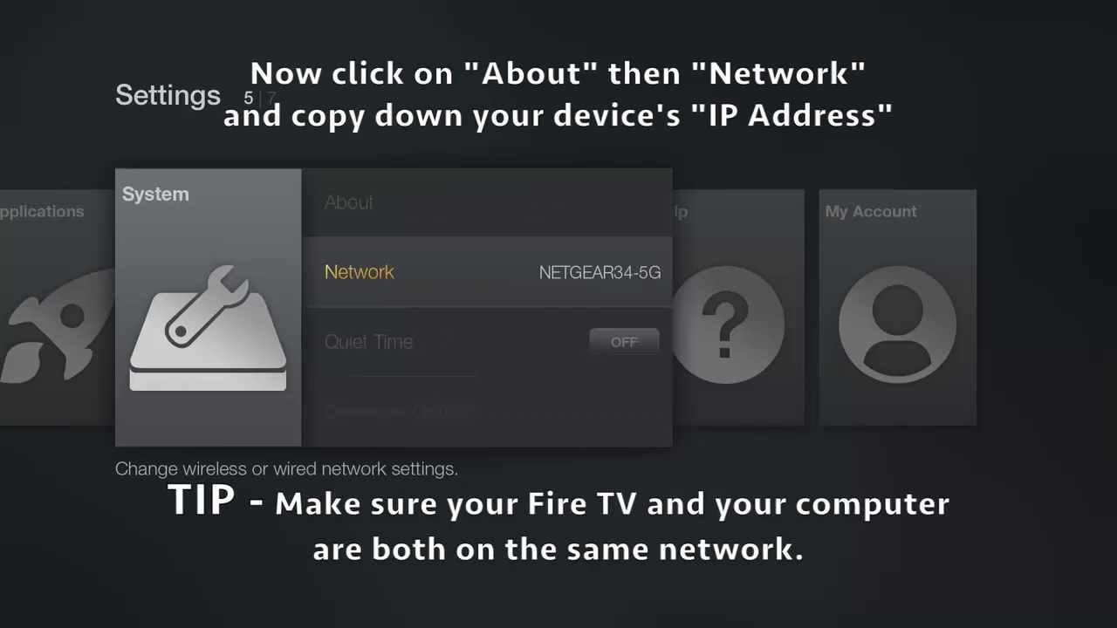
- View About and Network details for the IP address, then recheck Developer Options
click(349, 202)
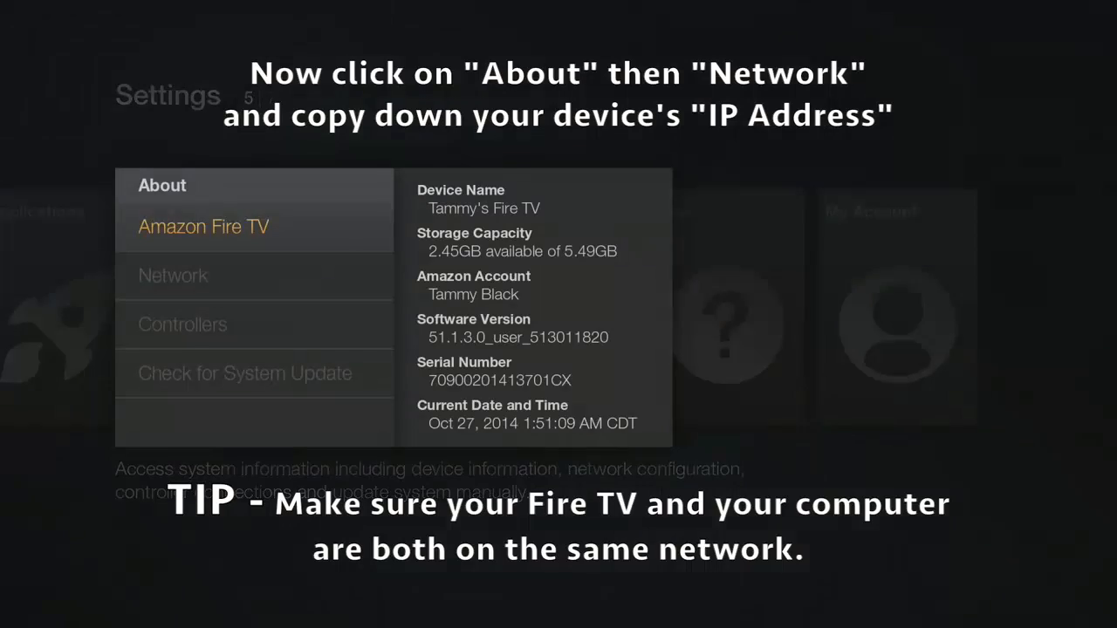
click(173, 276)
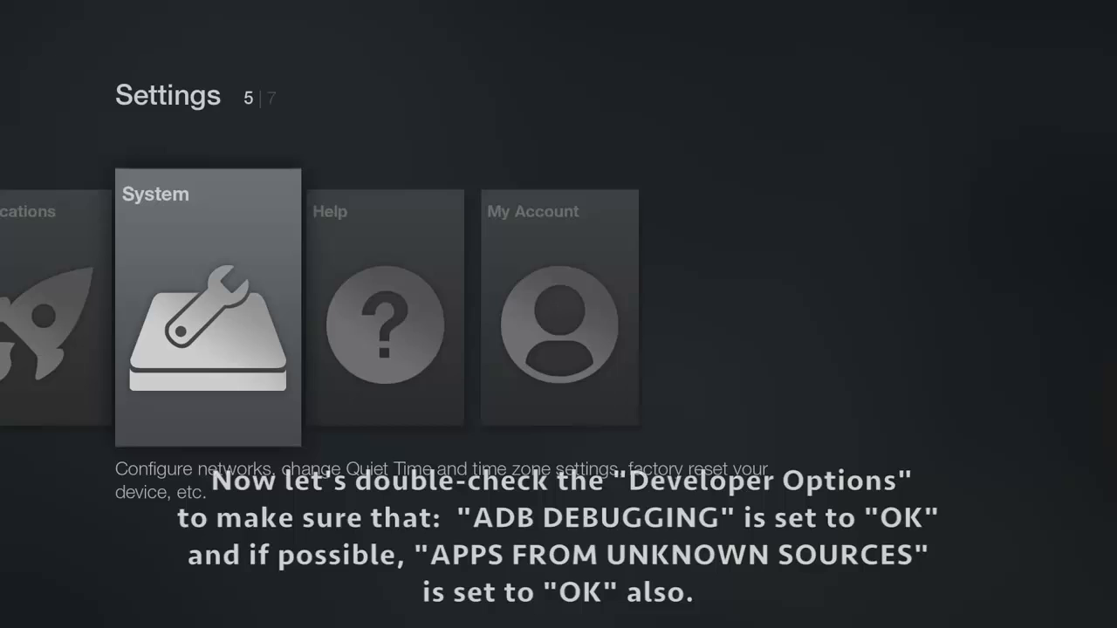
click(207, 306)
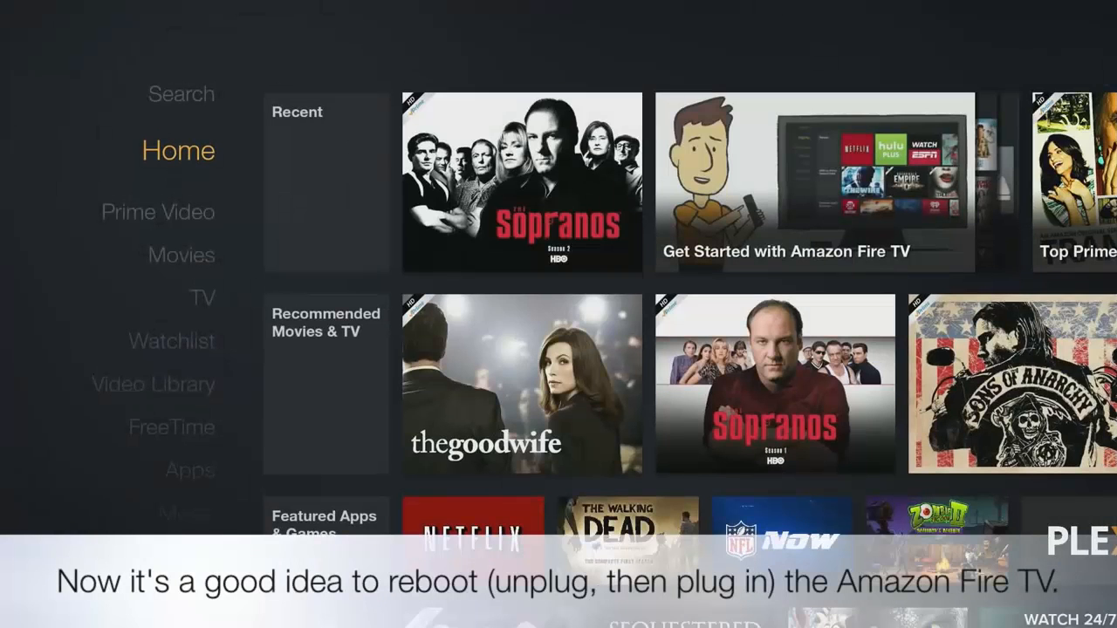
- Return from Home to the main menu before rebooting the Fire TV
key(Up)
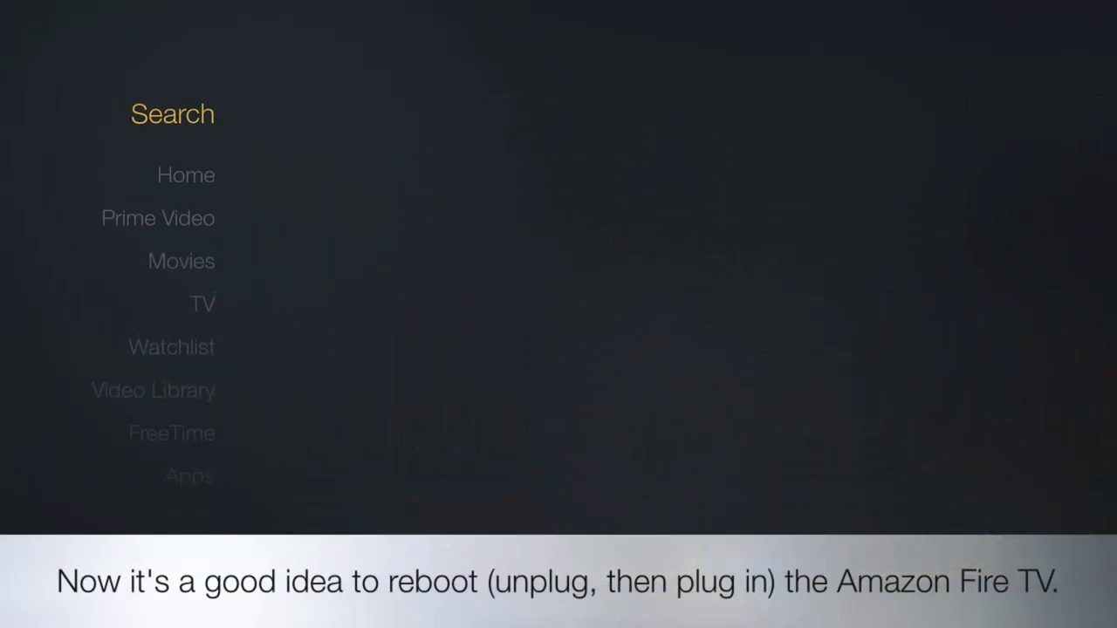
click(171, 113)
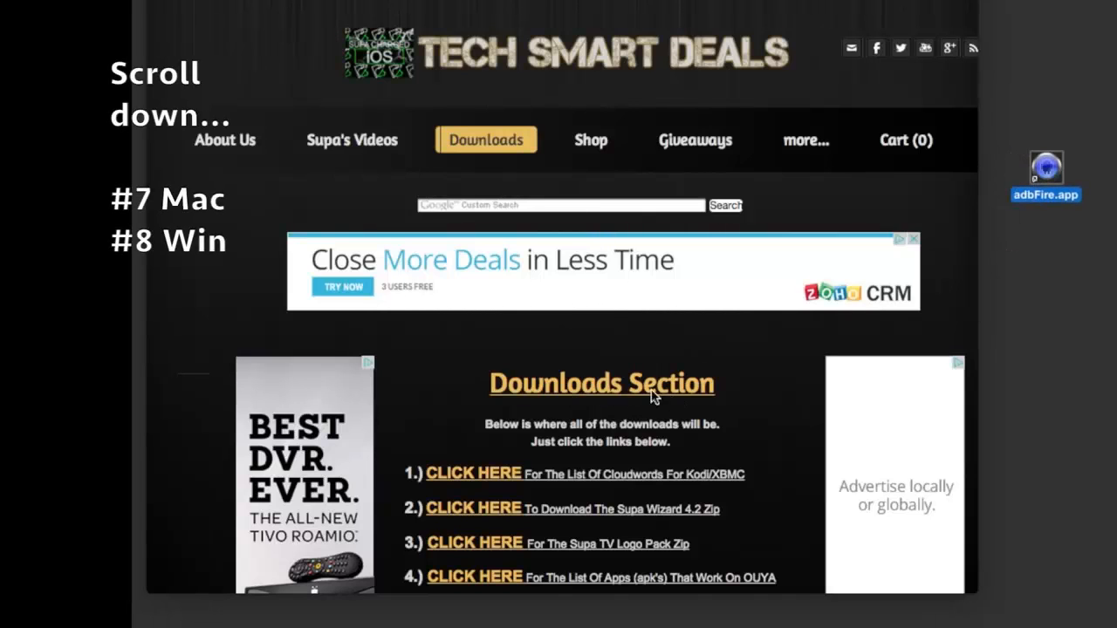
- Scroll the Downloads page to item #7, the Amazon Fire TV Tool for Mac
scroll(down, 3)
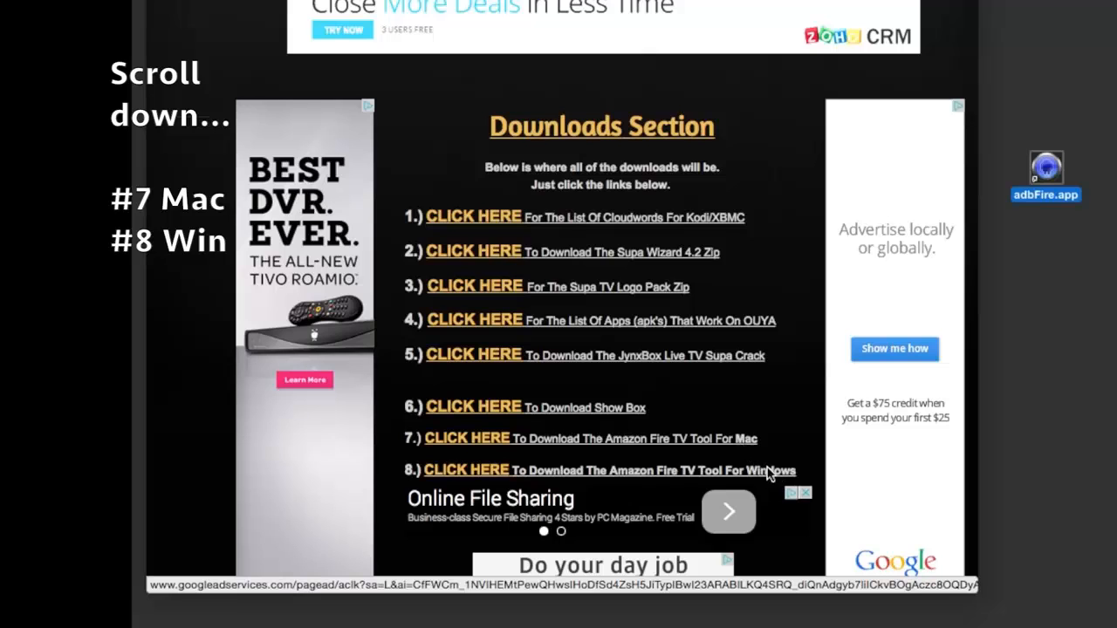
mouse_move(723, 363)
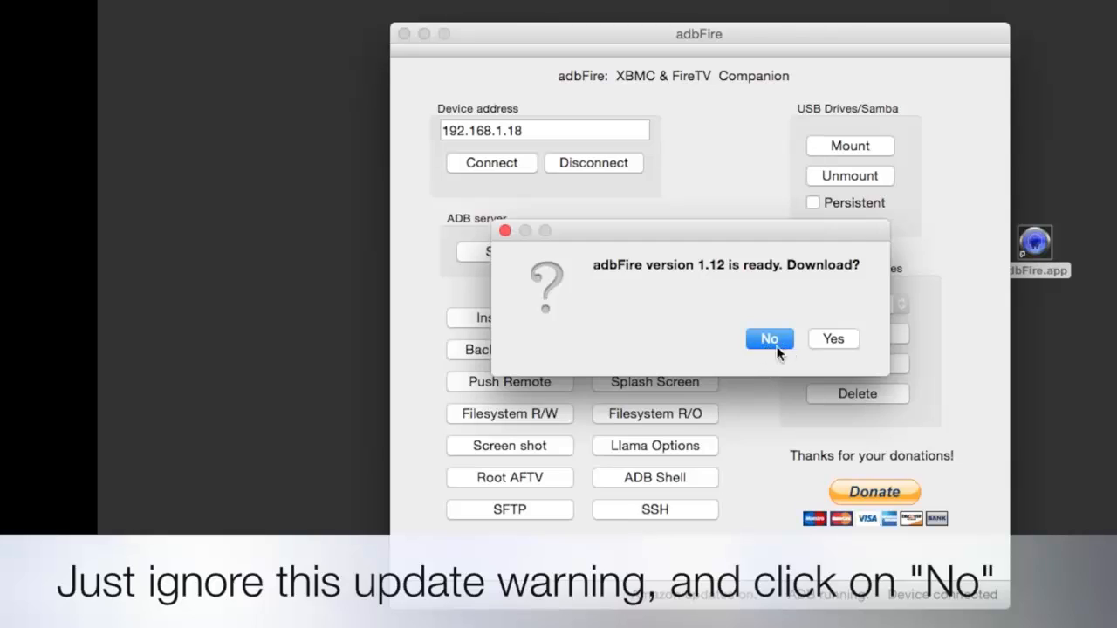
mouse_move(796, 273)
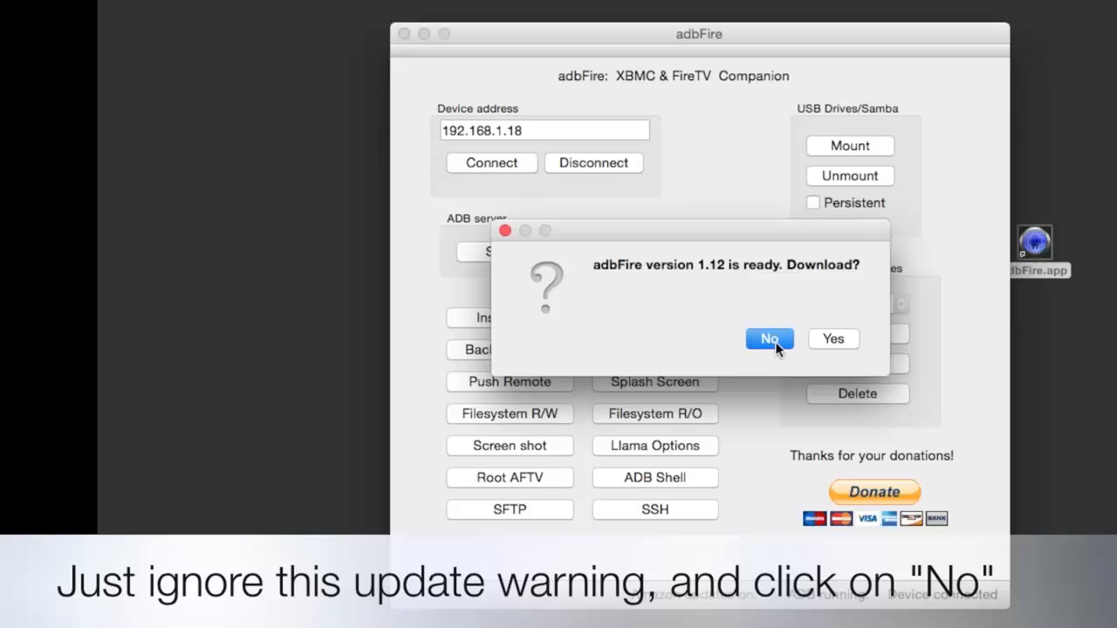
- Decline the adbFire update and connect to the Fire TV at 192.168.1.18
click(768, 339)
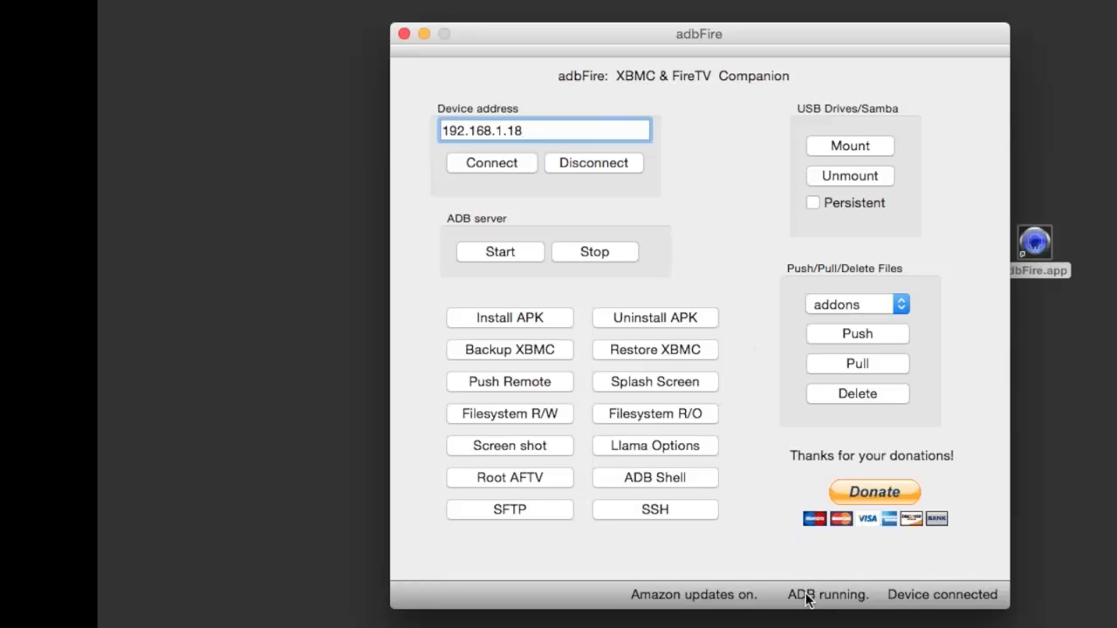
mouse_move(890, 600)
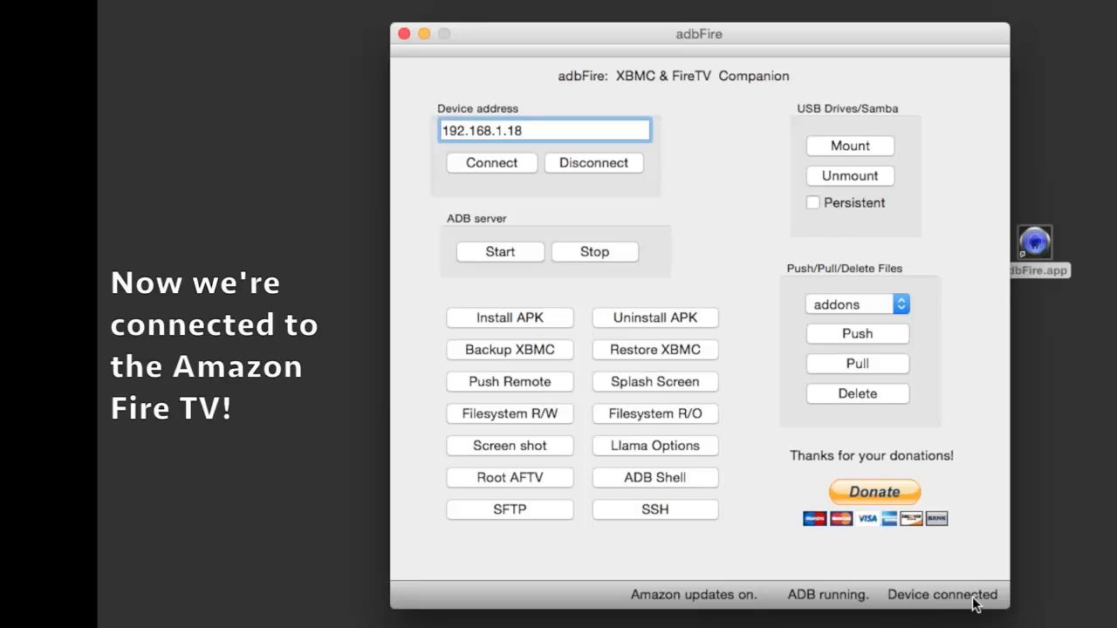
mouse_move(729, 273)
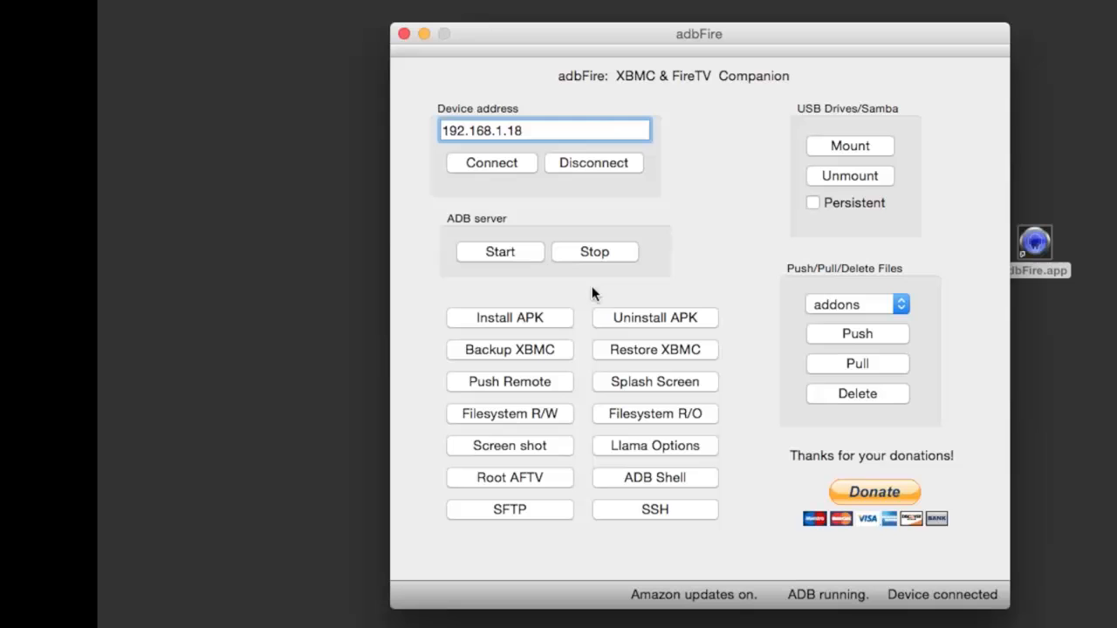
mouse_move(550, 326)
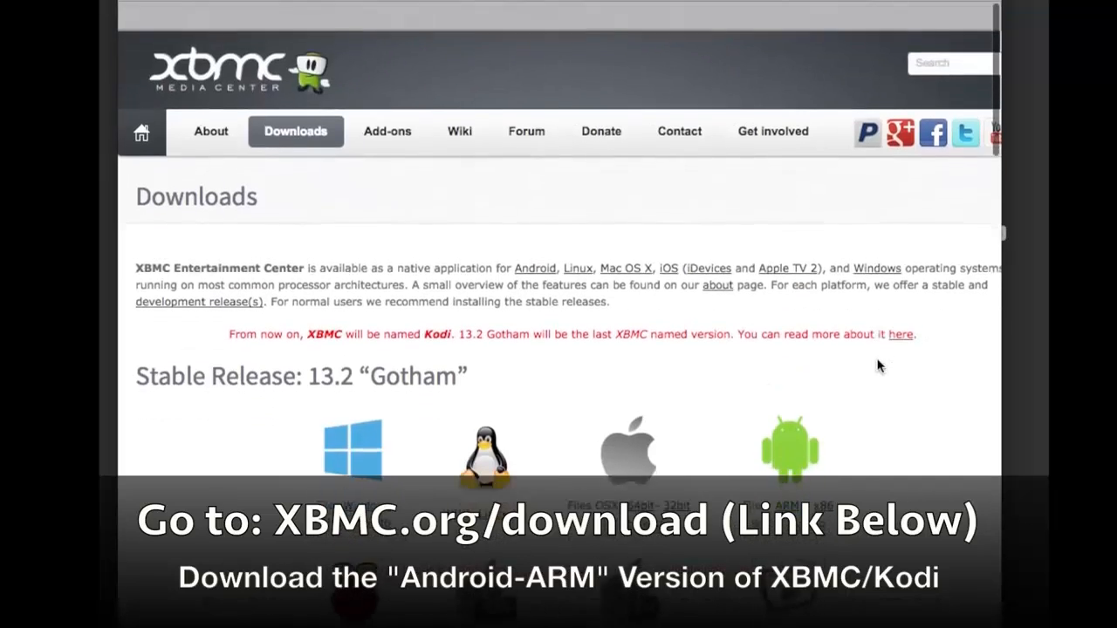
scroll(down, 3)
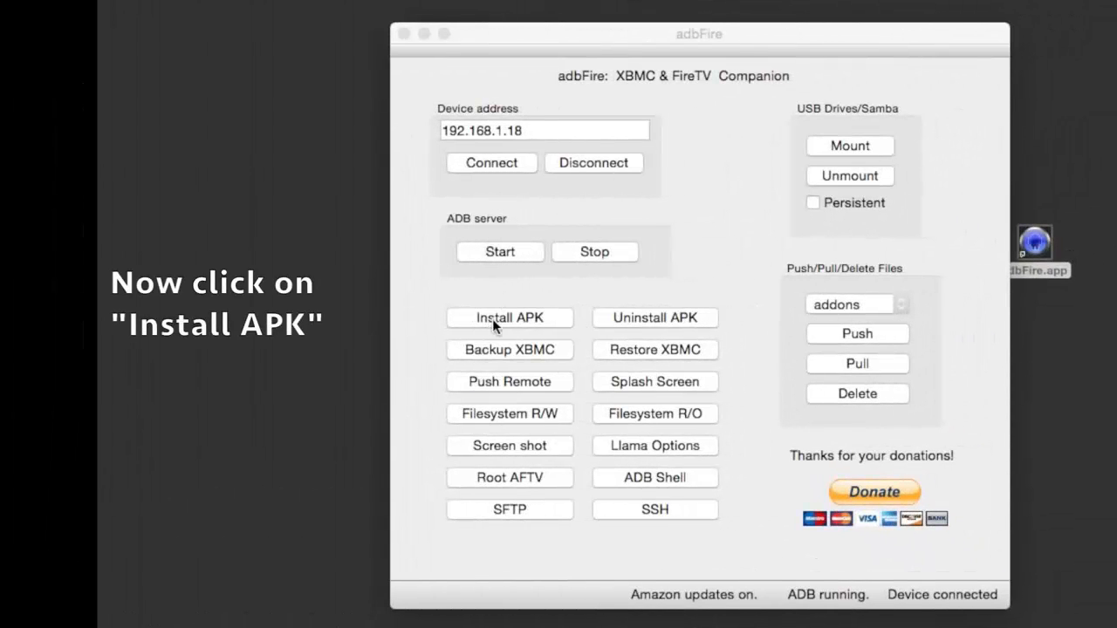
- Install xbmc-13.2-Gotham-armeabi-v7a.apk from Downloads and confirm the Installed message
click(509, 318)
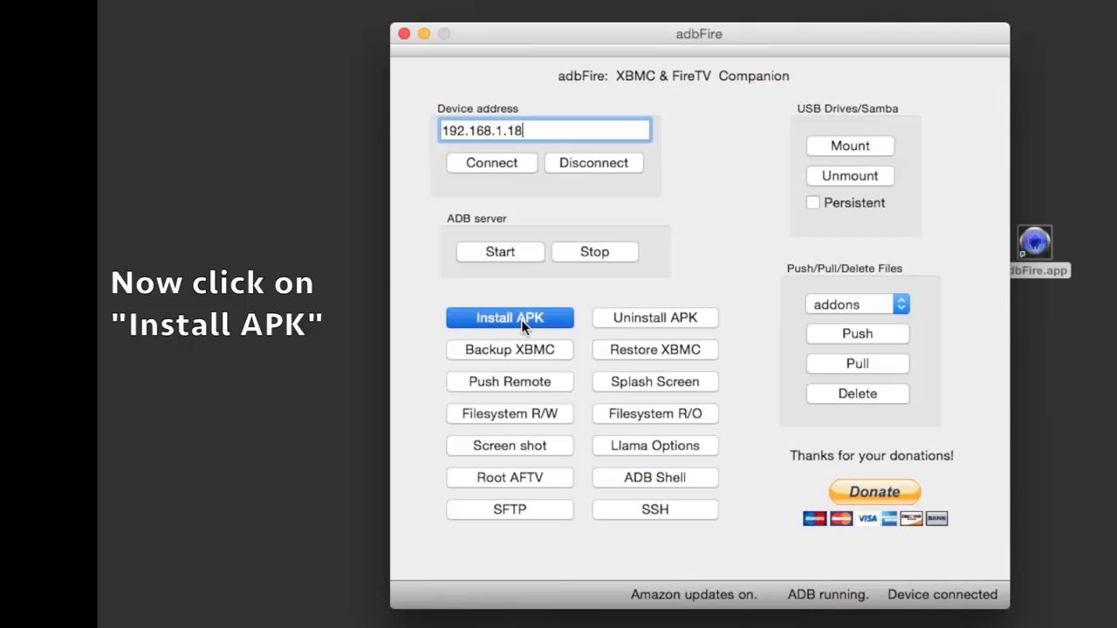
click(510, 317)
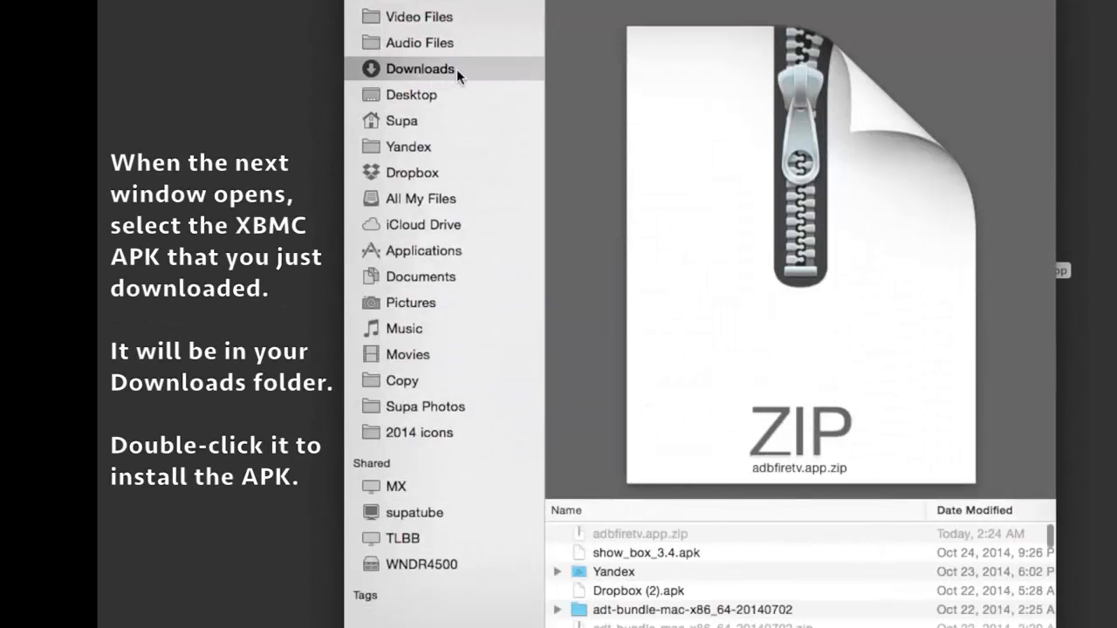
mouse_move(672, 576)
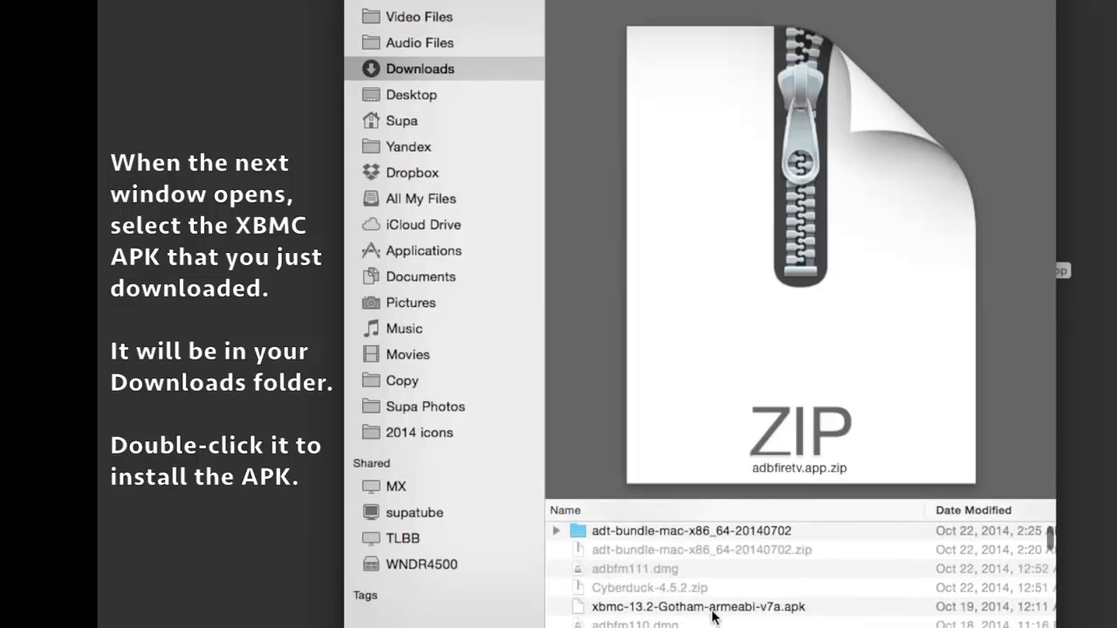
mouse_move(705, 614)
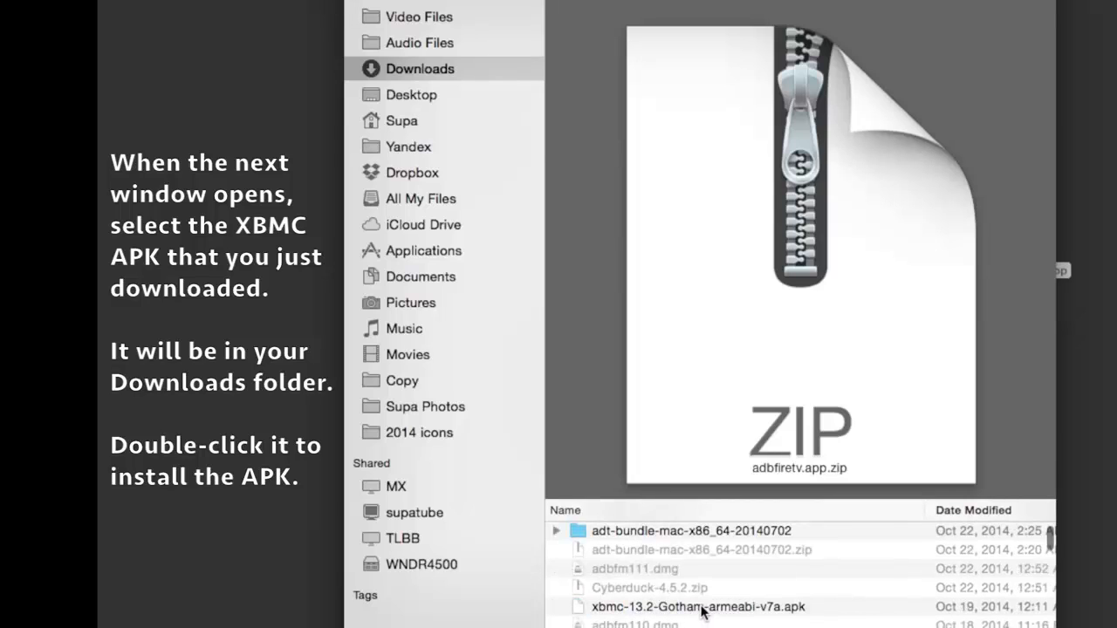
double_click(699, 608)
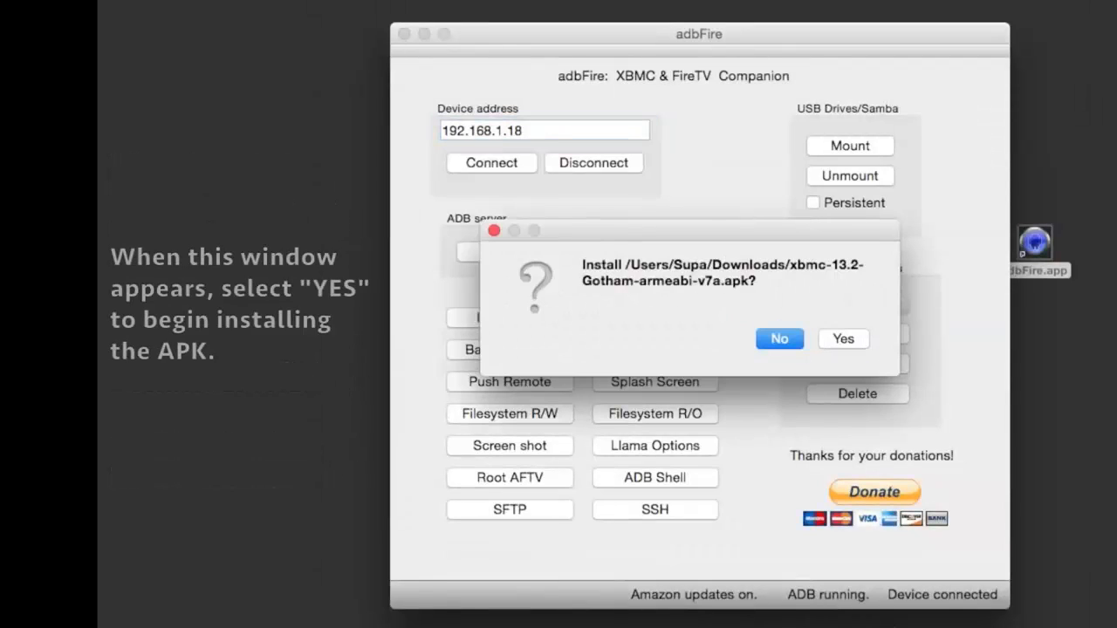
mouse_move(639, 279)
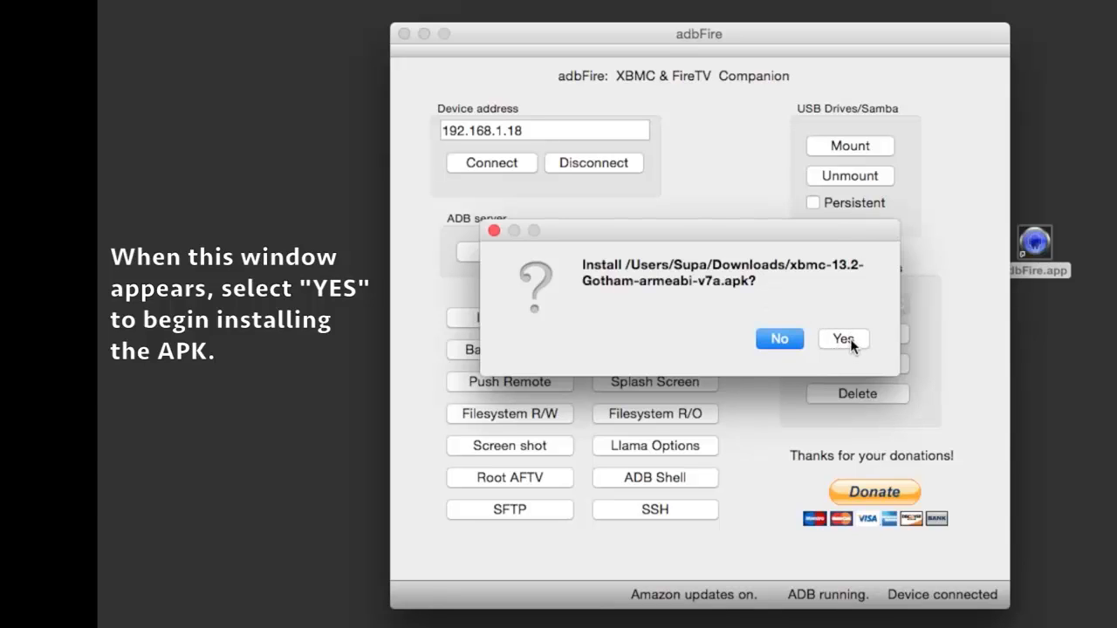
click(841, 339)
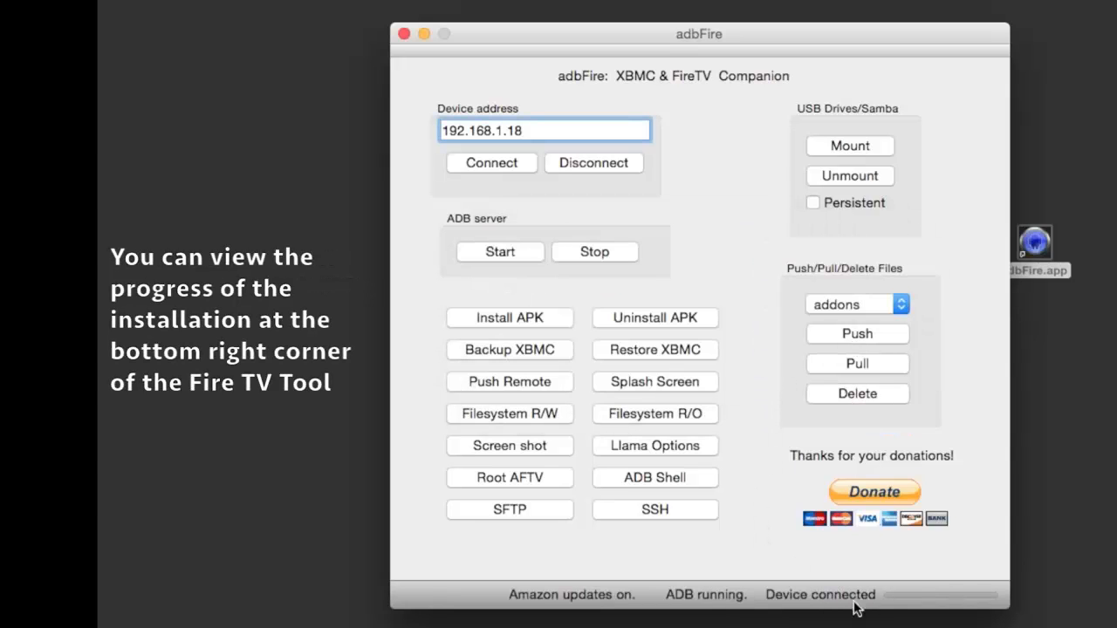
mouse_move(940, 604)
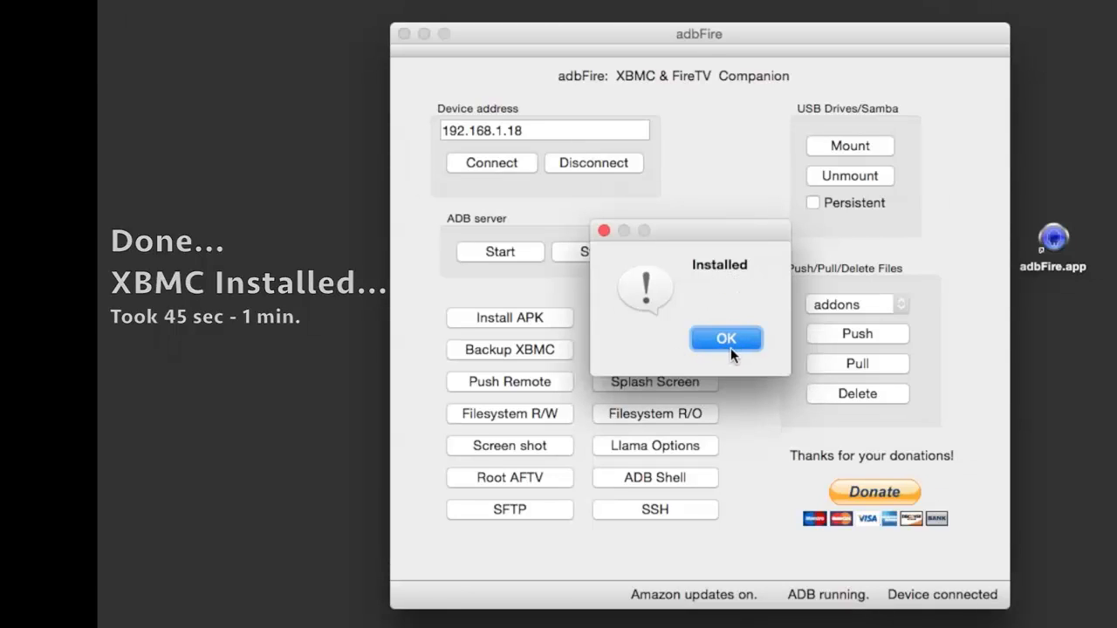
click(726, 338)
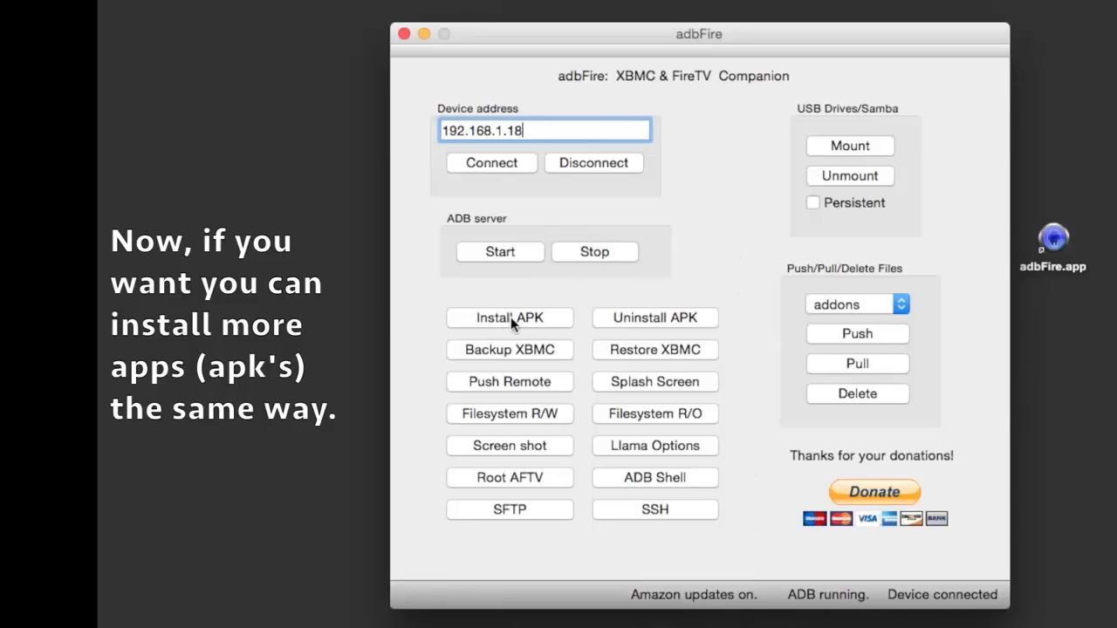
mouse_move(758, 302)
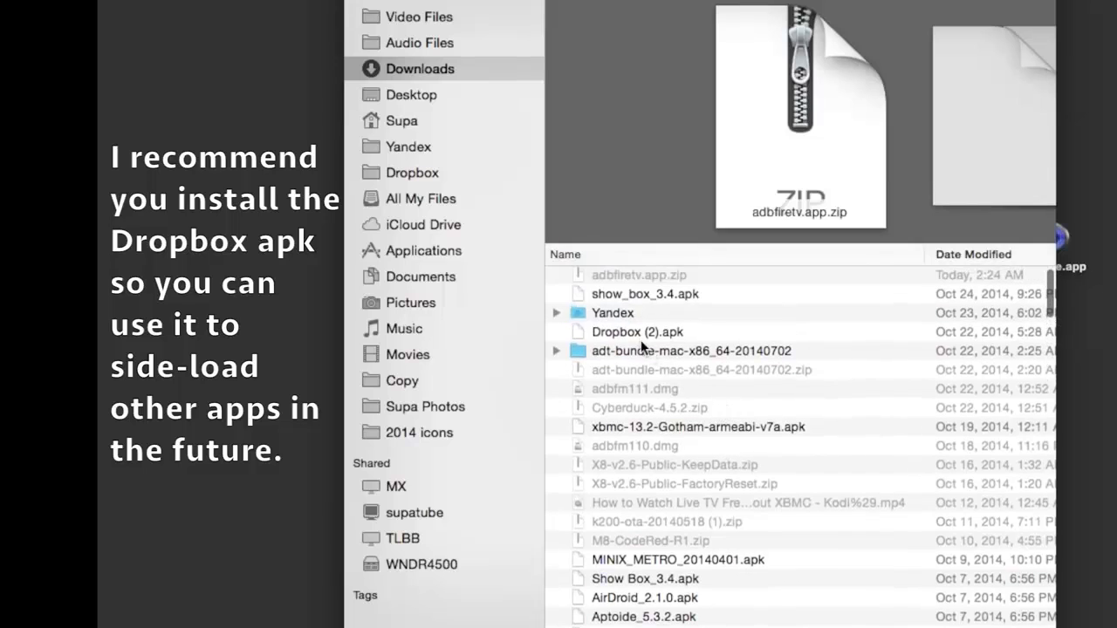
- Select the Dropbox apk for installation, then quit adbFire
click(638, 331)
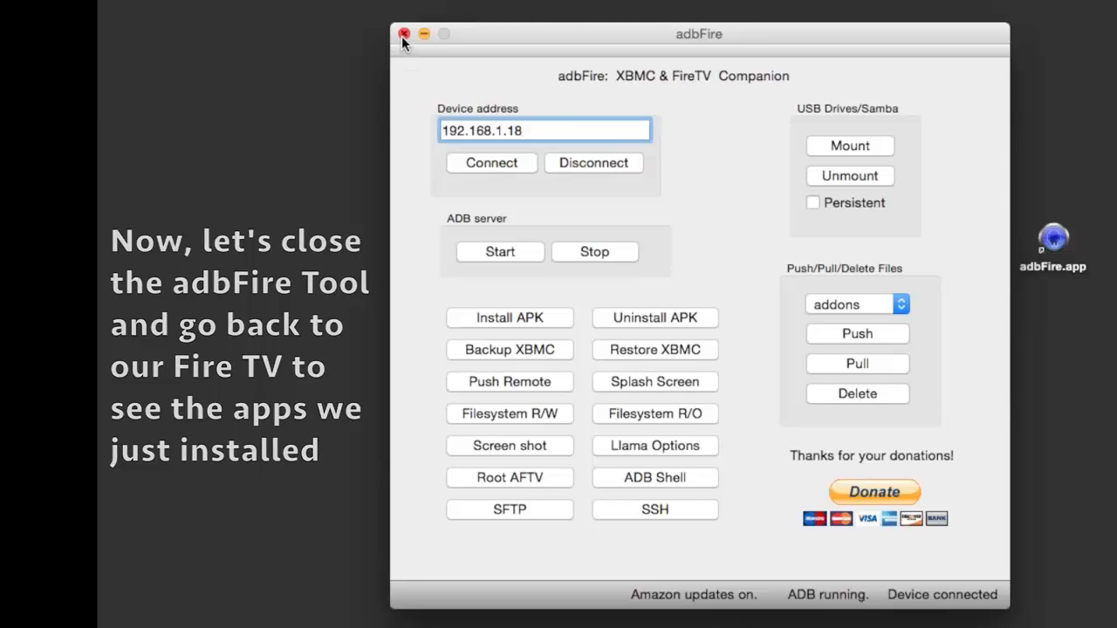
click(405, 33)
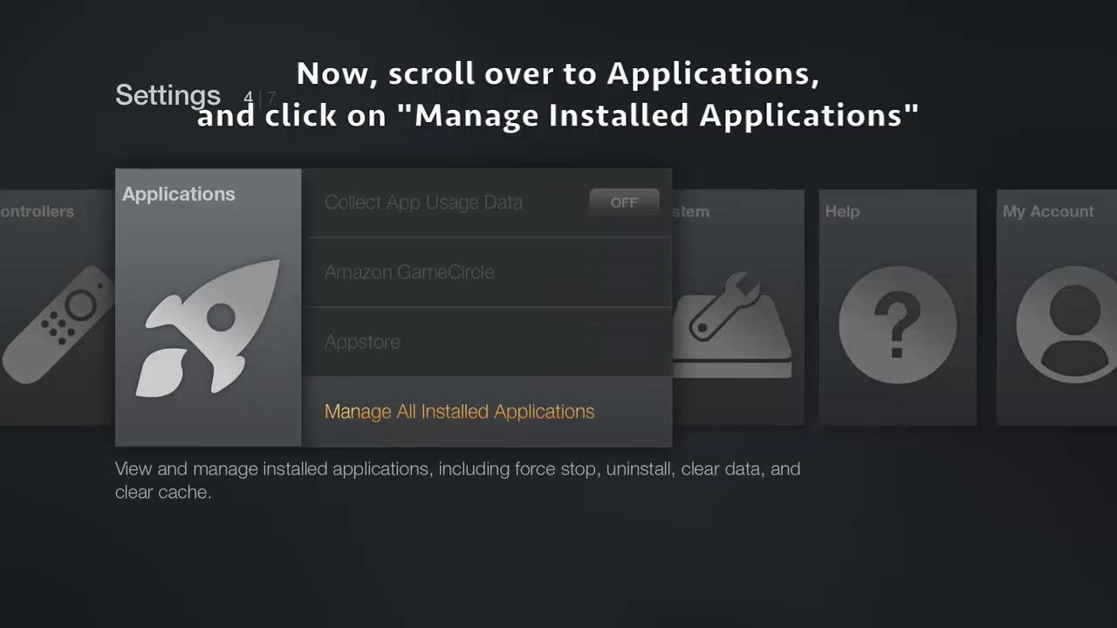
- Launch XBMC from Manage All Installed Applications in Fire TV Settings
click(459, 412)
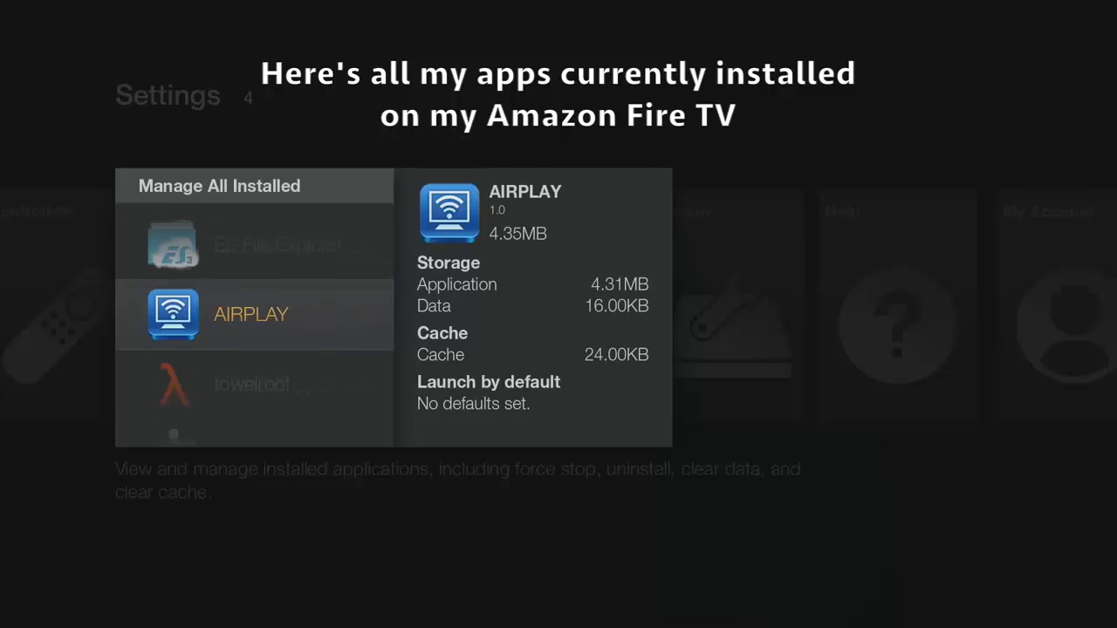
scroll(down, 3)
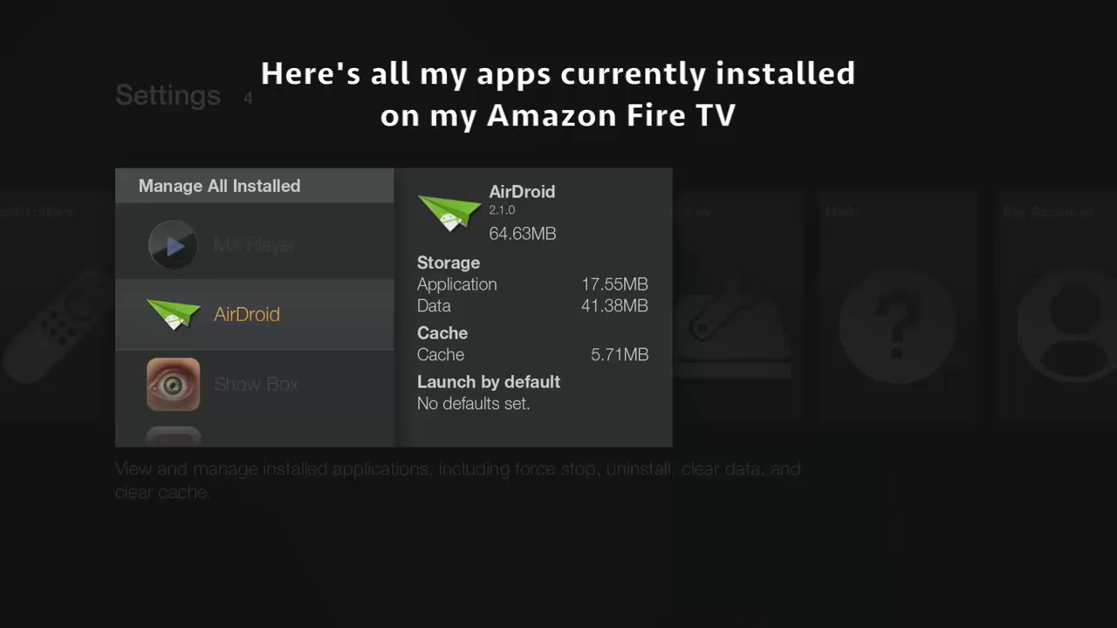
scroll(down, 3)
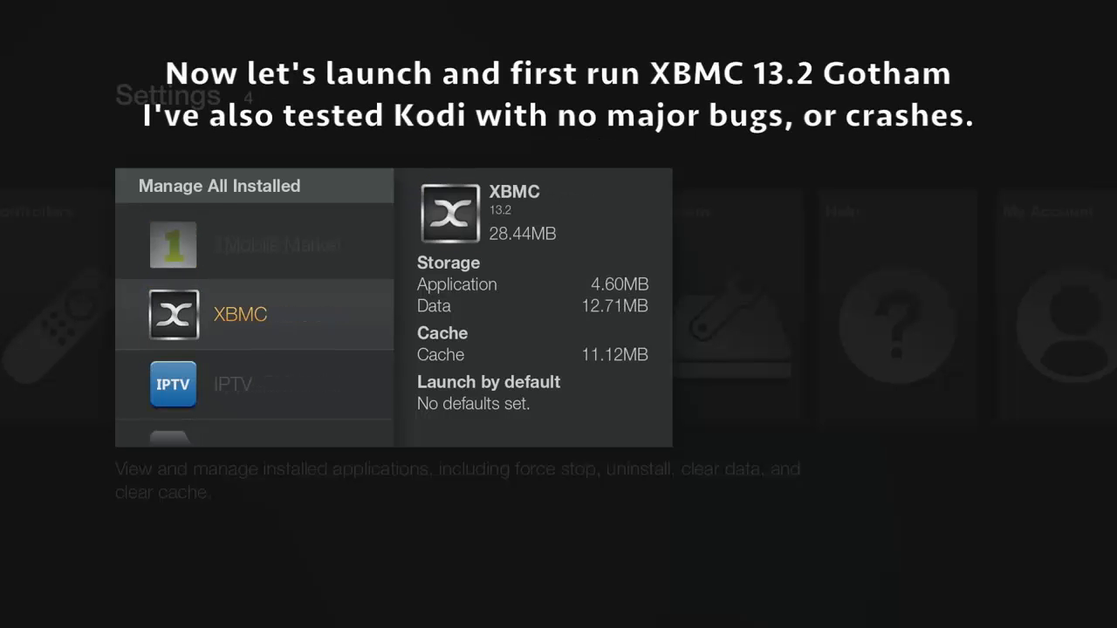
click(241, 314)
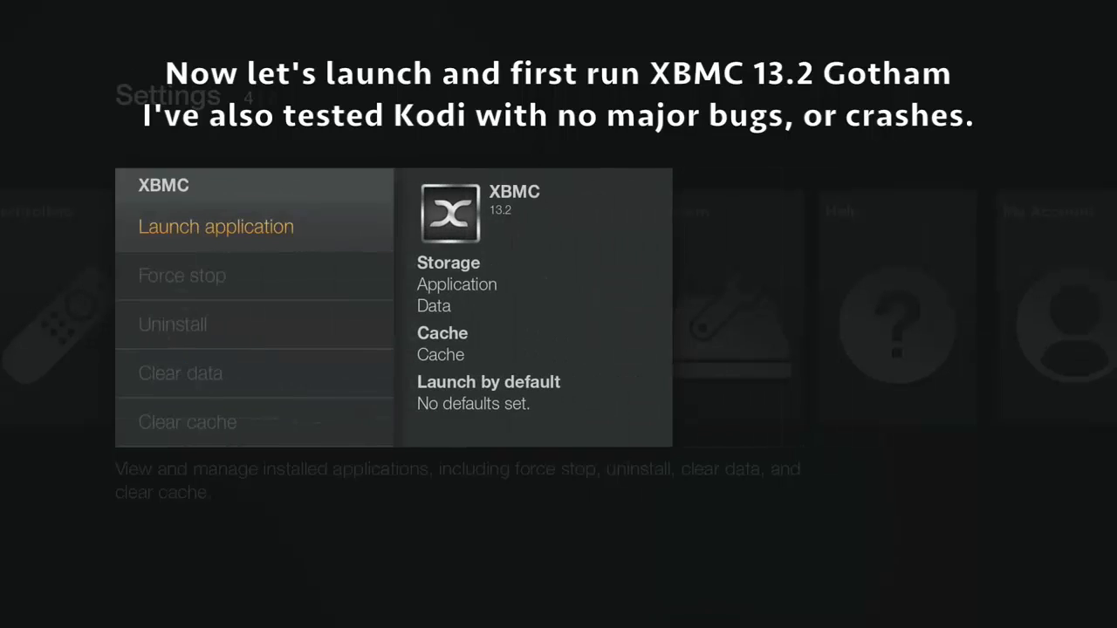
click(216, 227)
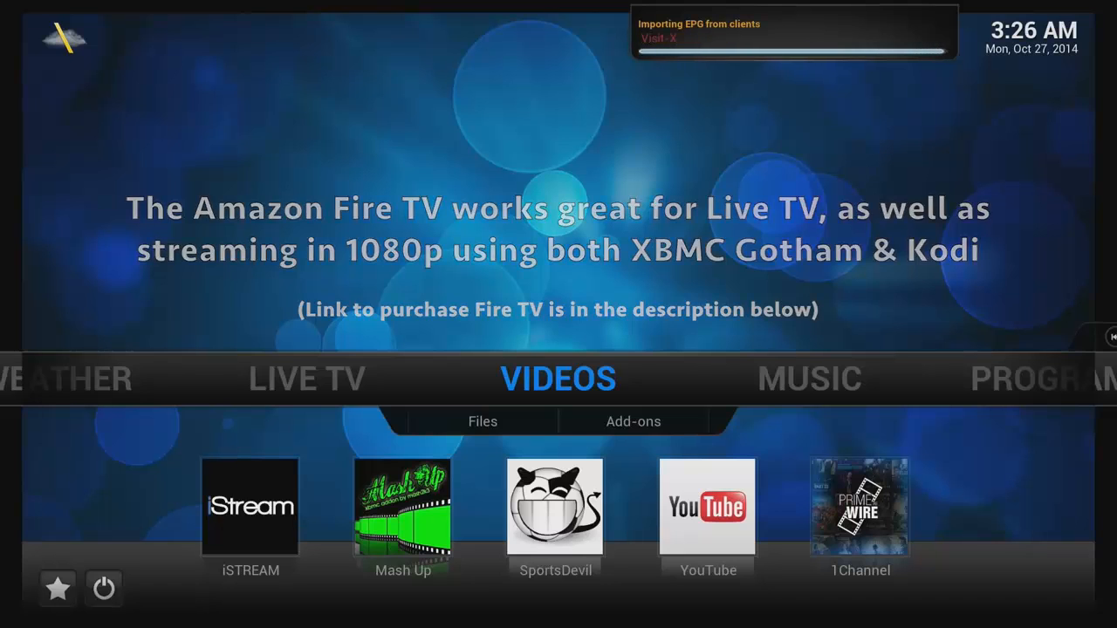
- Browse the XBMC home menu's Videos add-ons after first run
click(481, 420)
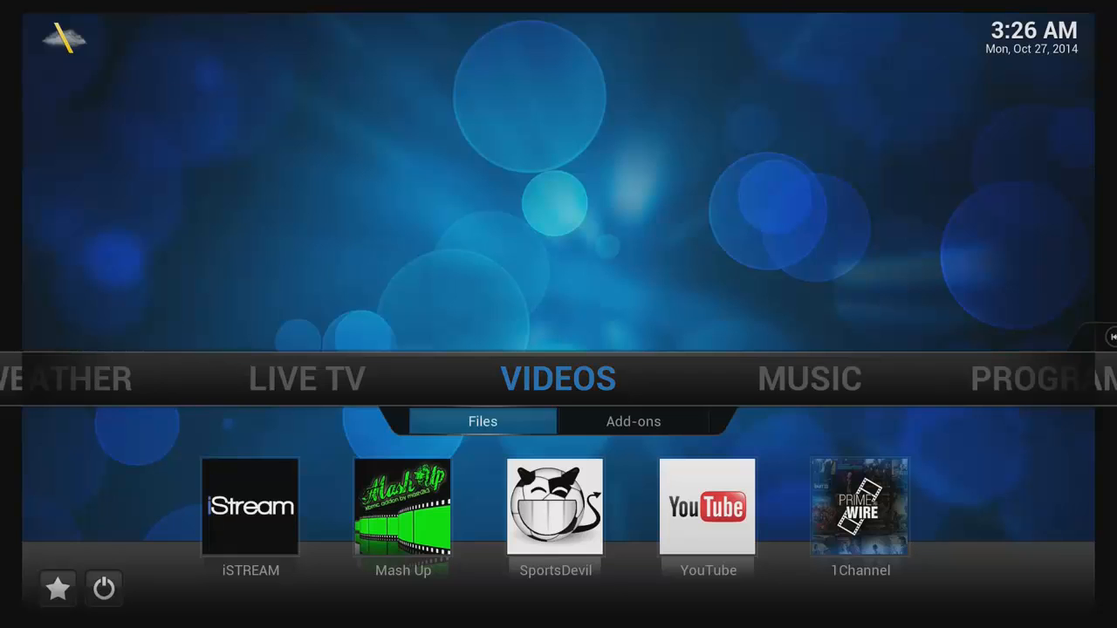
click(103, 588)
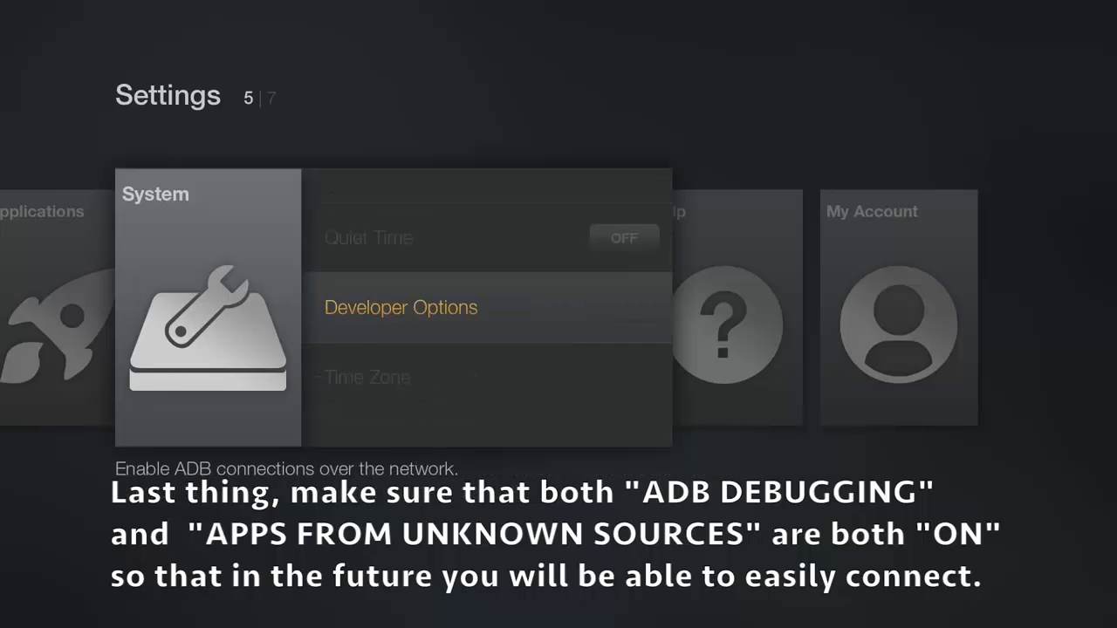
- Confirm ADB Debugging and Apps from Unknown Sources are both ON in Developer Options
click(400, 307)
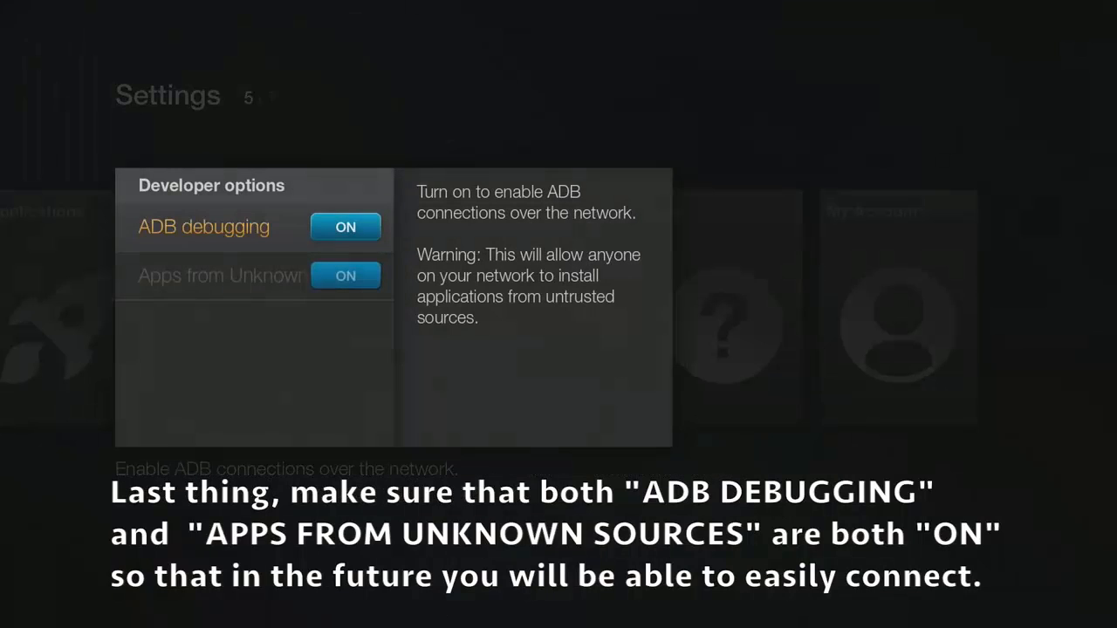